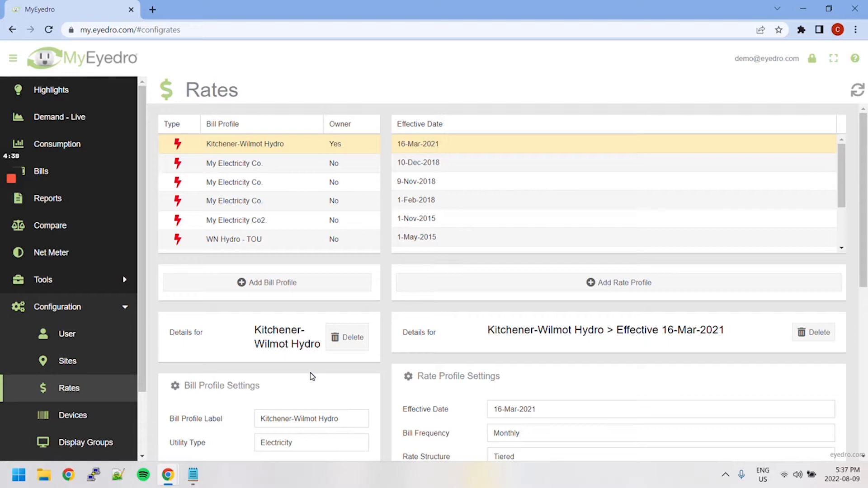
pyautogui.moveTo(213, 303)
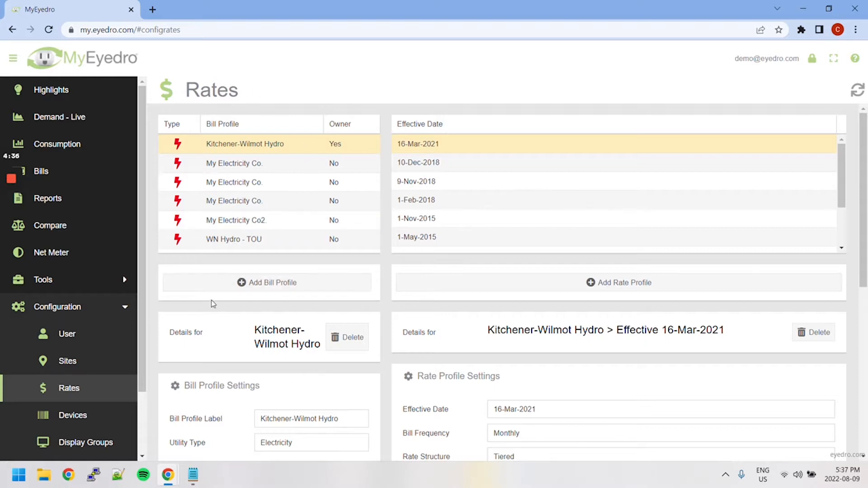
pyautogui.moveTo(294, 384)
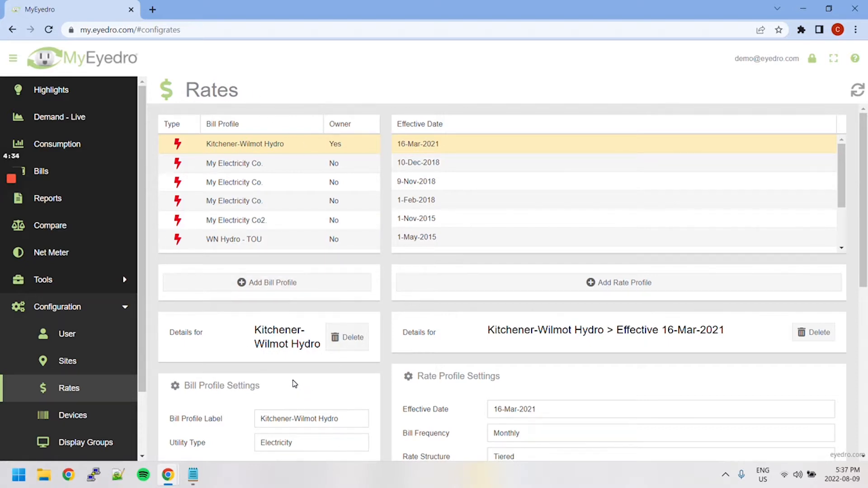
pyautogui.moveTo(294, 370)
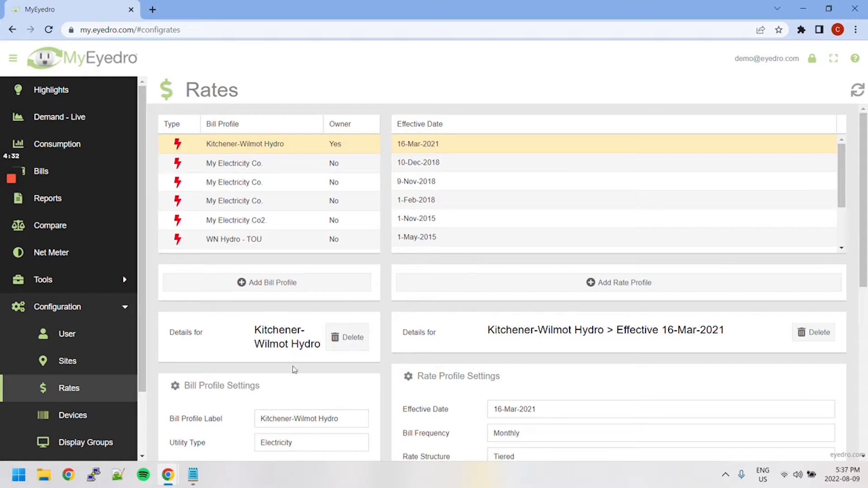
pyautogui.moveTo(302, 163)
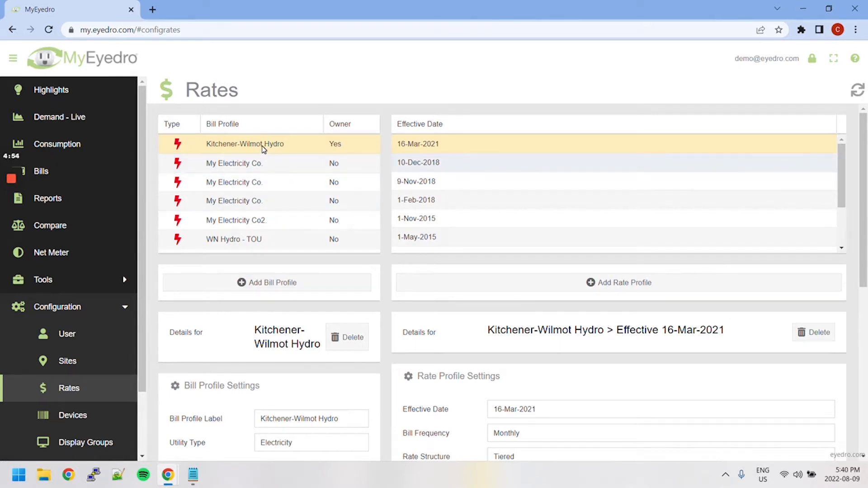
pyautogui.moveTo(262, 332)
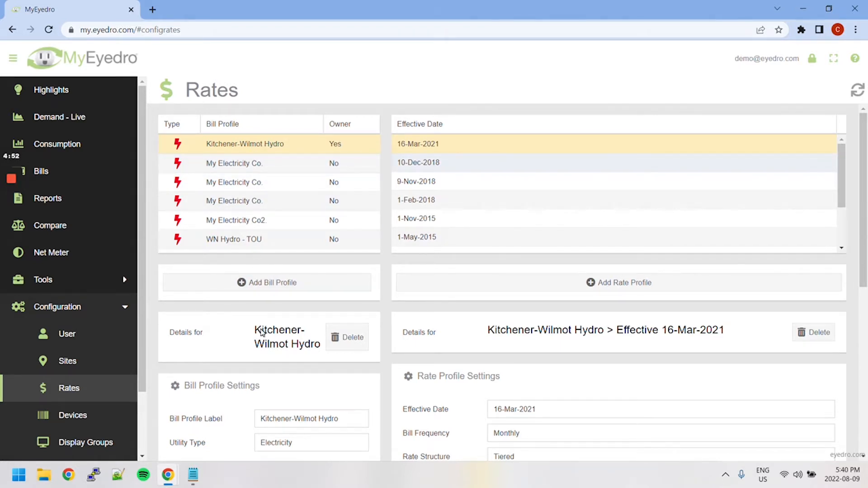
pyautogui.moveTo(349, 344)
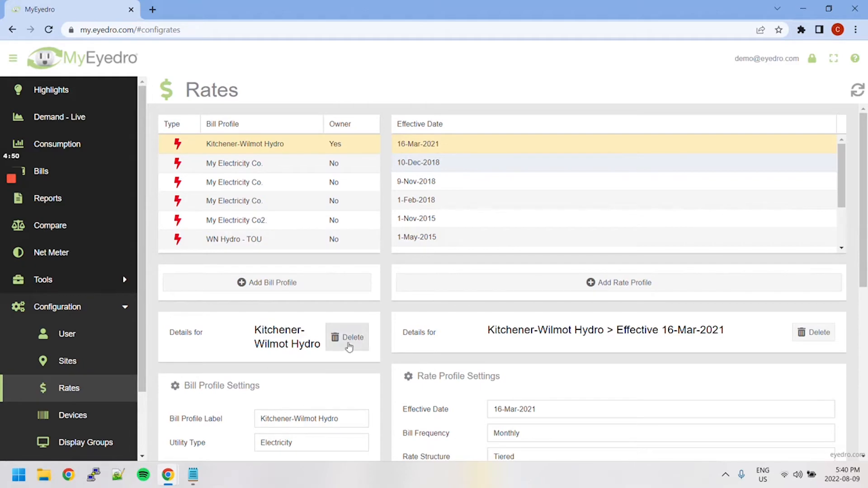
# - Replace the Bill Profile Label with 'Test' and submit the change
pyautogui.scroll(-3)
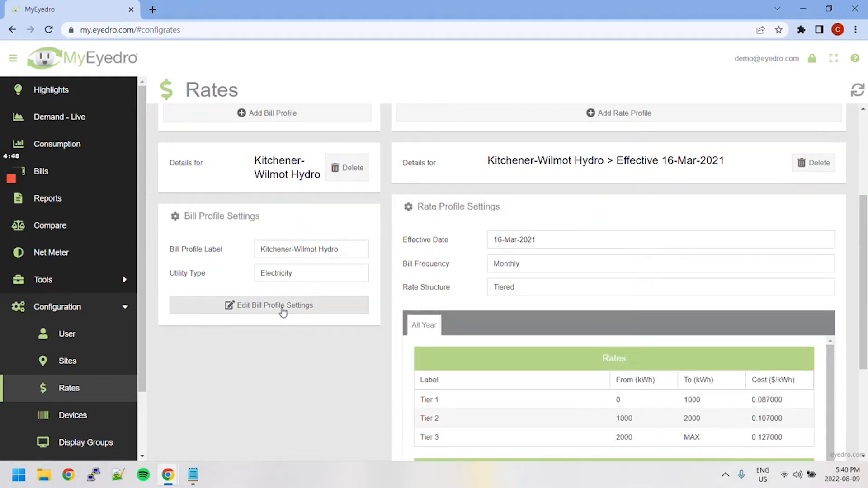
pyautogui.scroll(3)
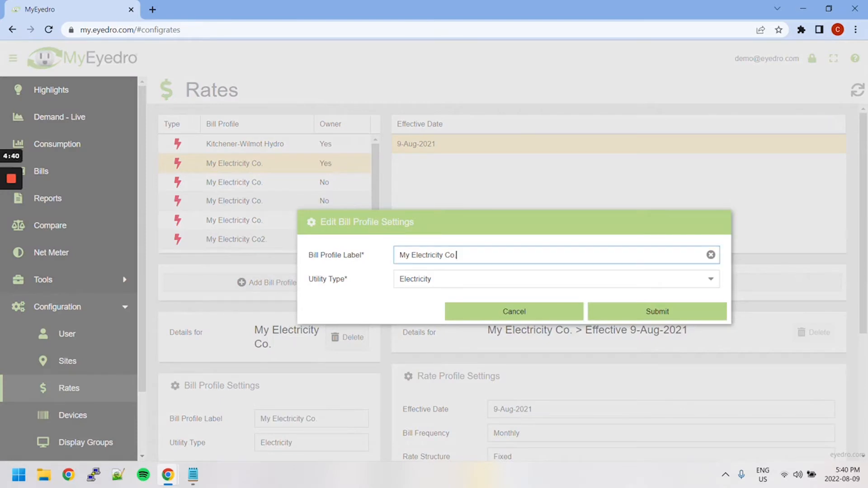
pyautogui.write('Test')
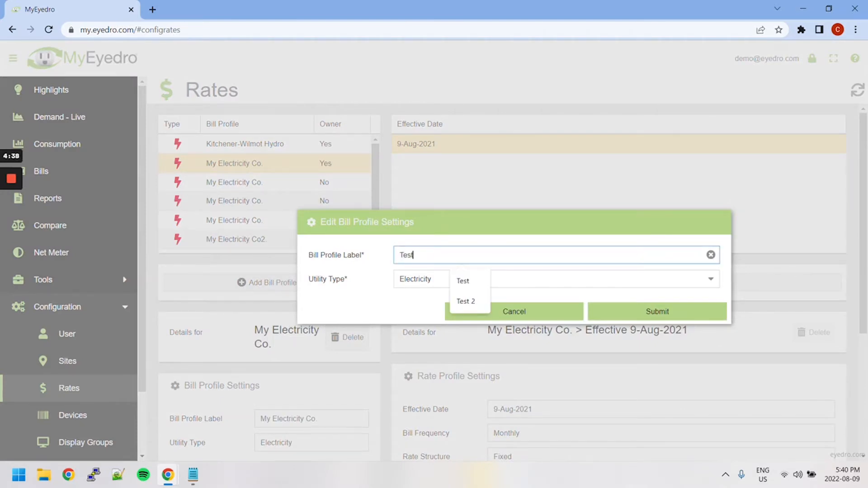
pyautogui.click(657, 311)
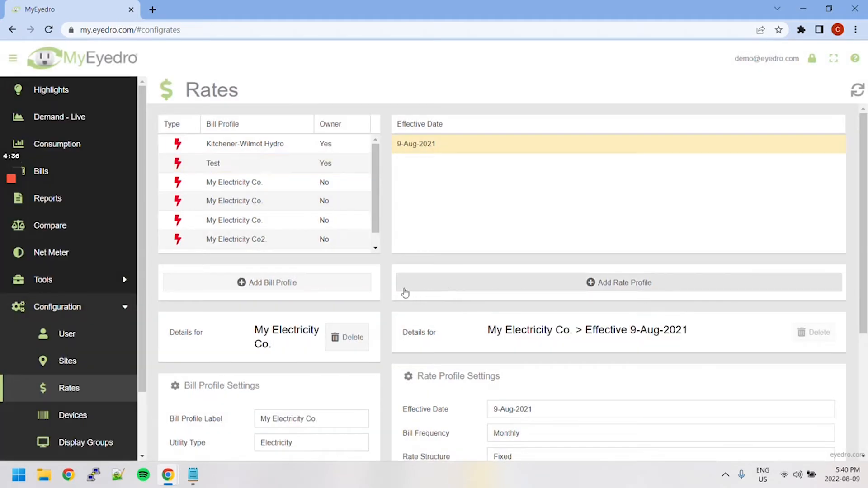
# - Select the Test profile and rename its label to 'Test 2', keeping fixed-rate details
pyautogui.click(212, 163)
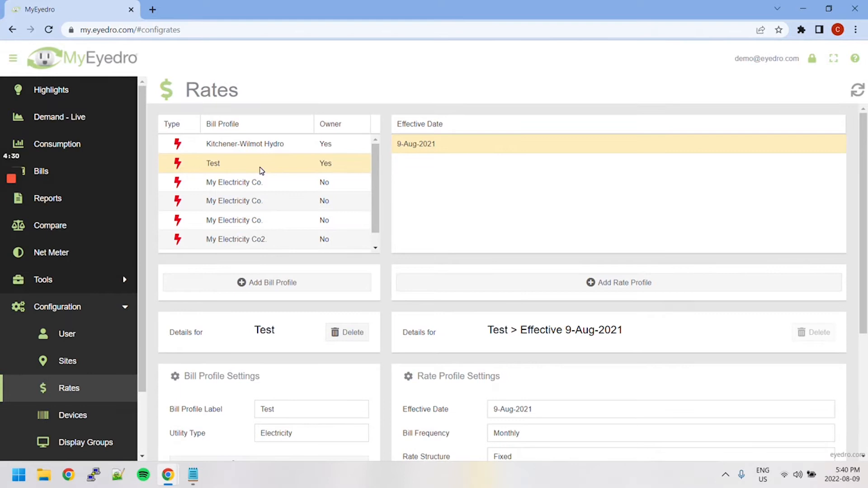
pyautogui.scroll(-3)
pyautogui.write('Test 2')
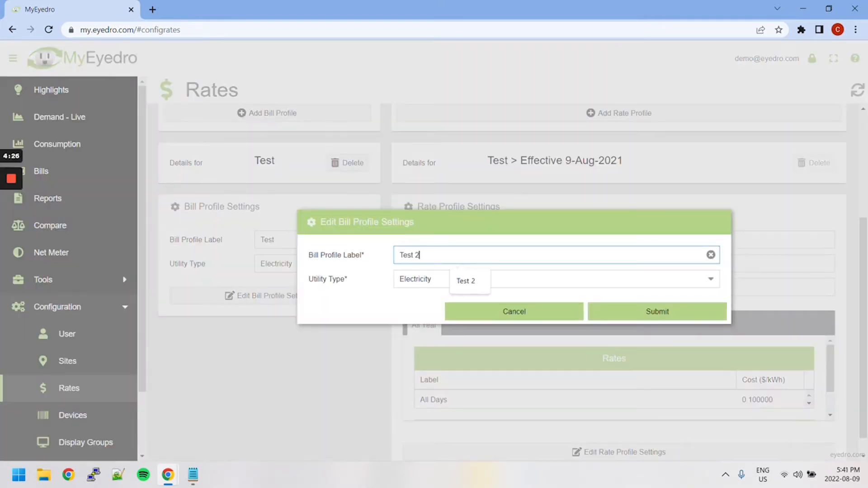
pyautogui.click(513, 311)
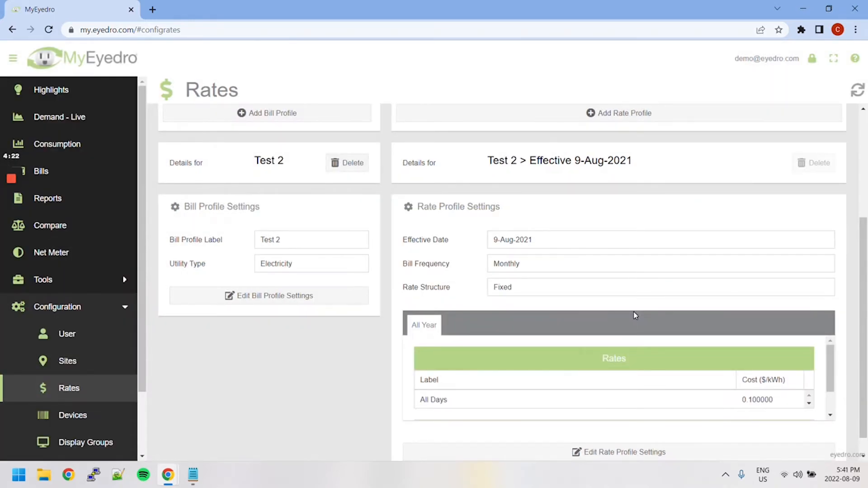
pyautogui.scroll(3)
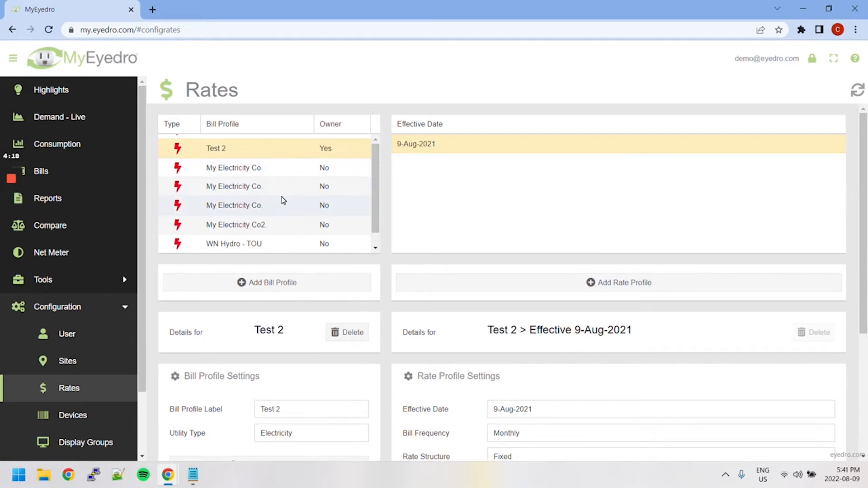
pyautogui.click(346, 332)
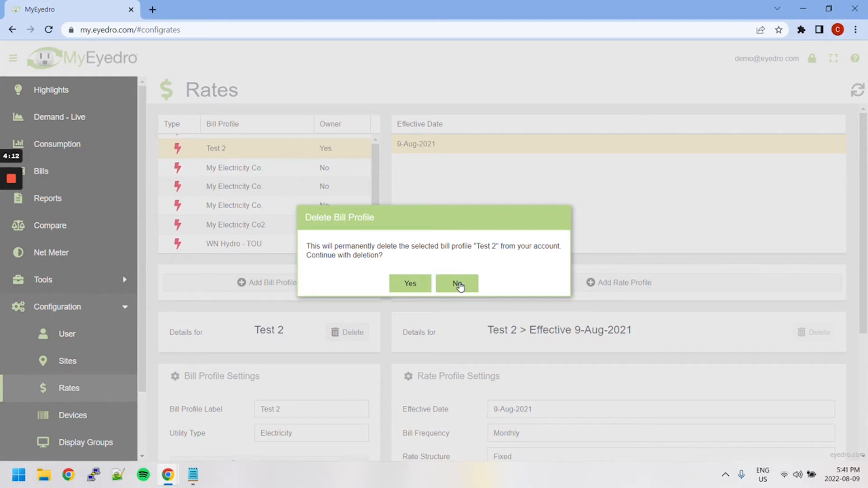
pyautogui.click(456, 283)
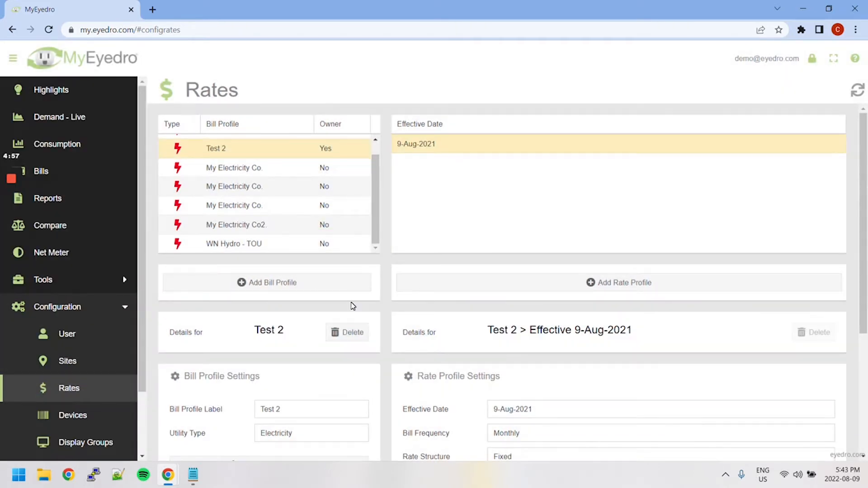
pyautogui.moveTo(735, 436)
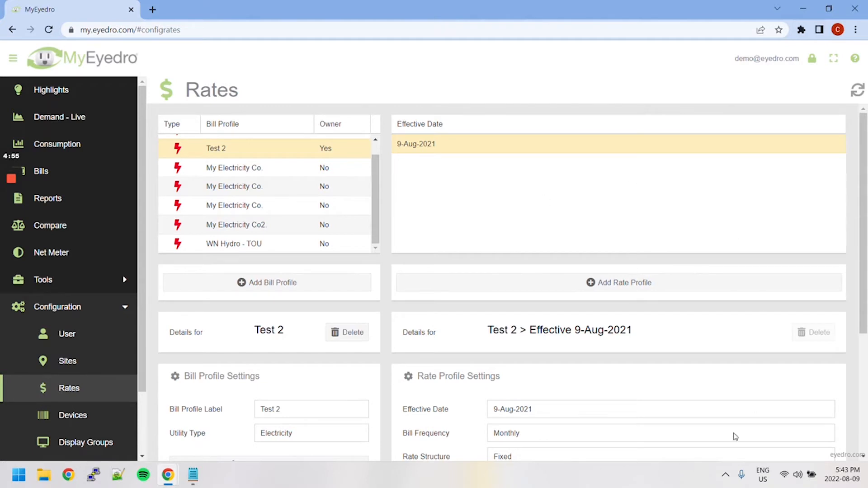
pyautogui.moveTo(589, 234)
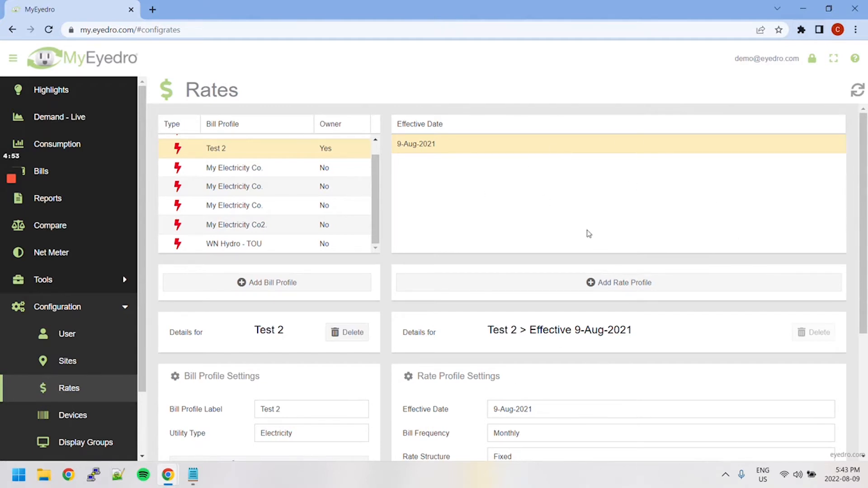
pyautogui.moveTo(586, 229)
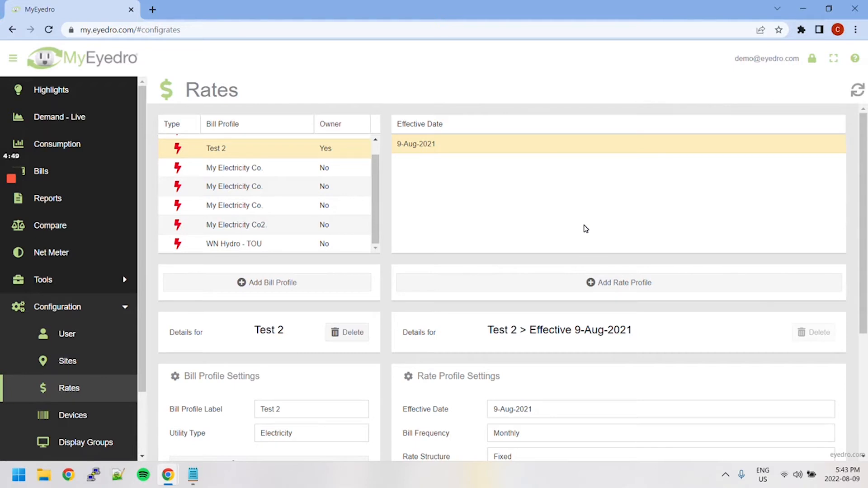
pyautogui.click(234, 168)
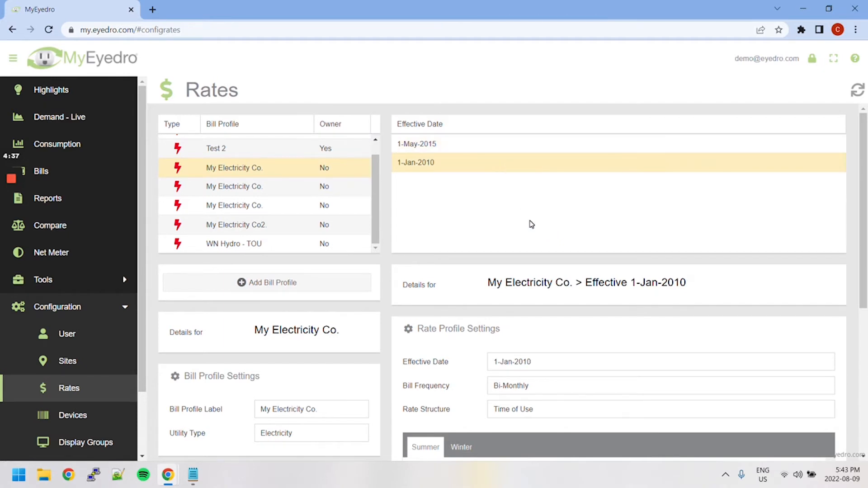
pyautogui.scroll(-3)
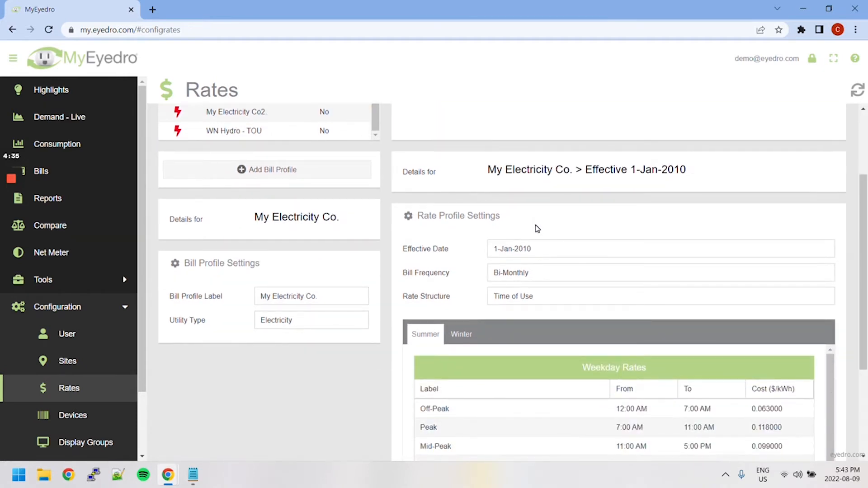
pyautogui.moveTo(530, 245)
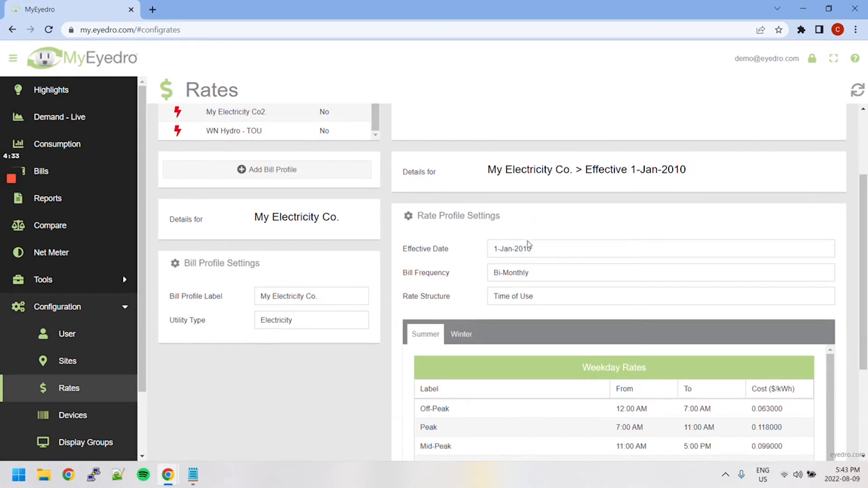
pyautogui.moveTo(529, 245)
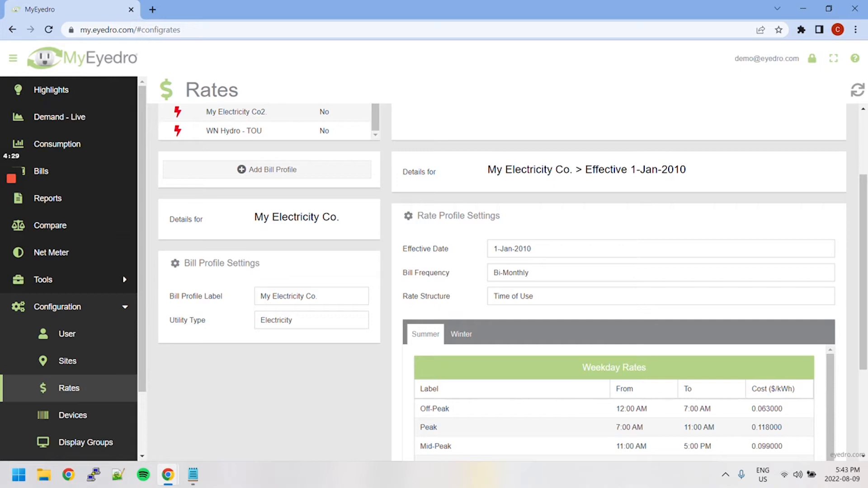
pyautogui.scroll(-3)
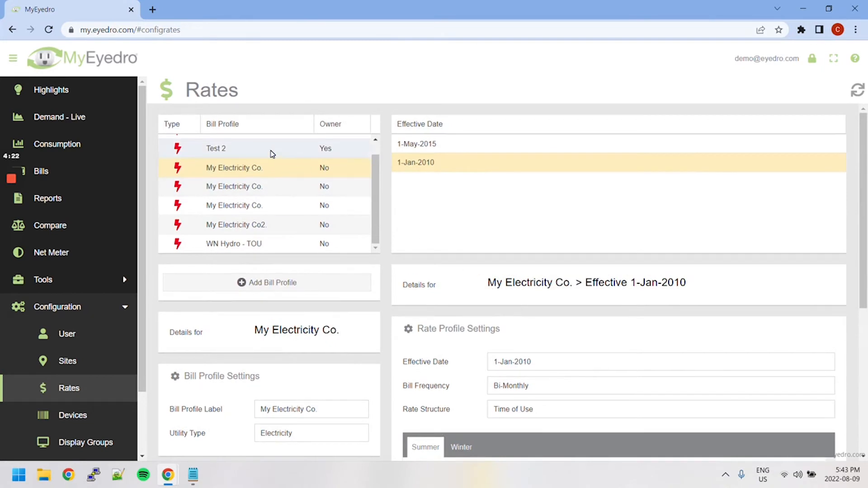
pyautogui.click(215, 148)
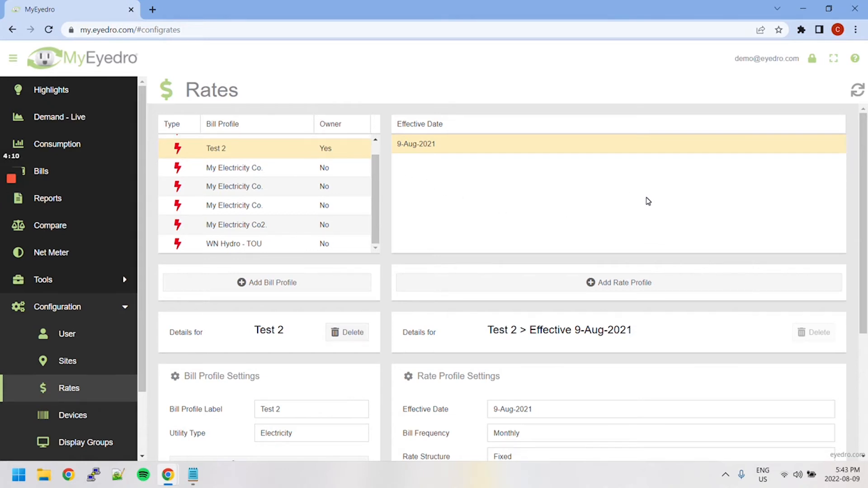
pyautogui.moveTo(619, 282)
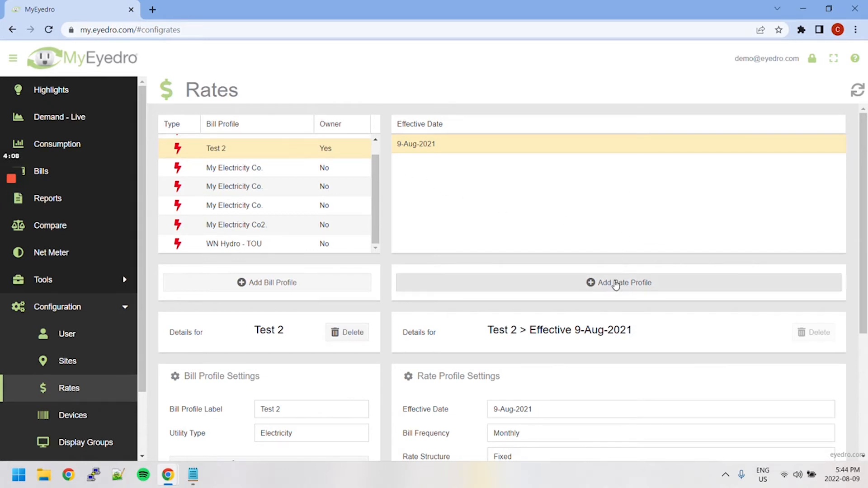
# - Start a new Test 2 rate profile and review its Bill Frequency setting (monthly)
pyautogui.click(618, 282)
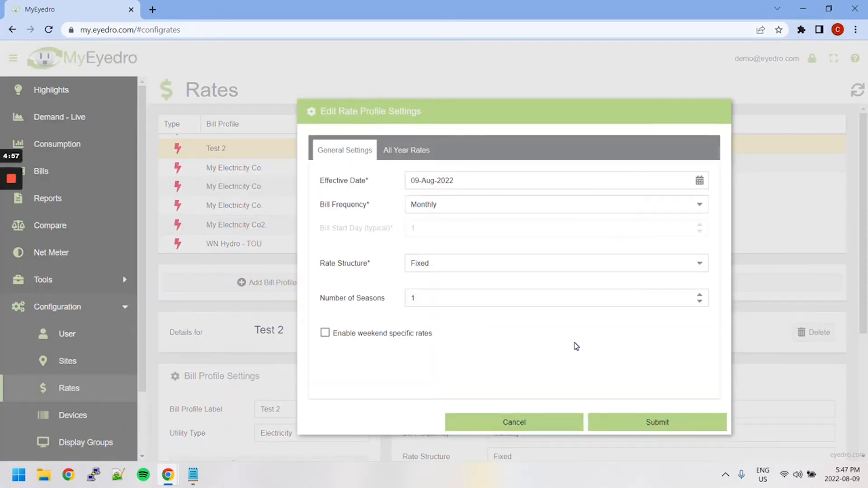
pyautogui.moveTo(534, 226)
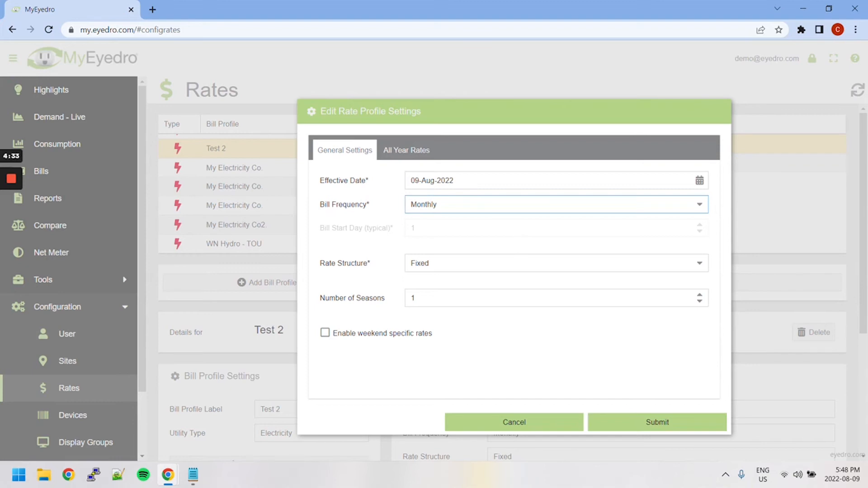
pyautogui.click(554, 263)
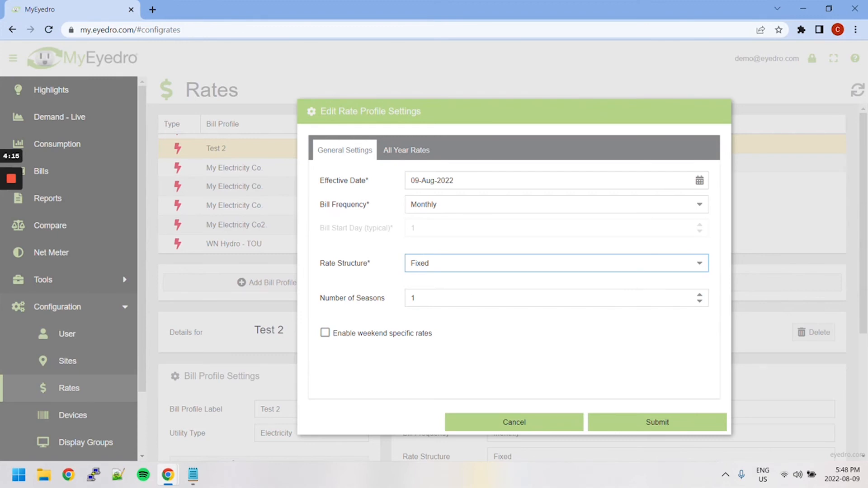
pyautogui.moveTo(425, 337)
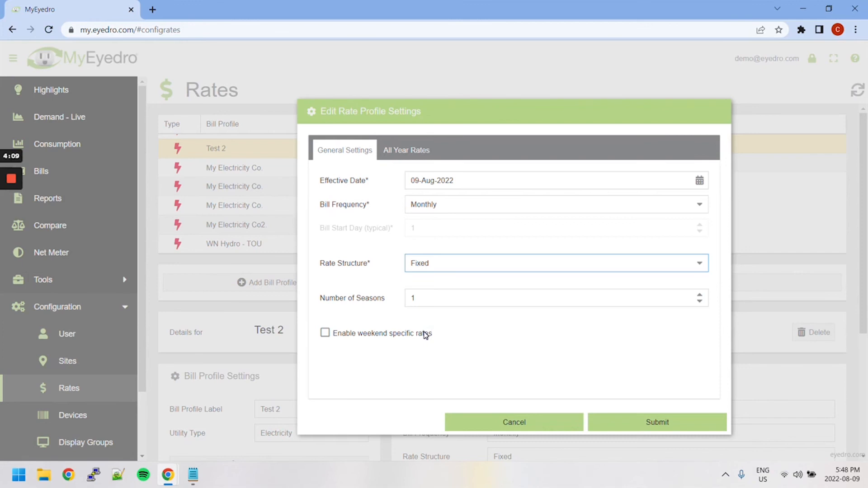
pyautogui.moveTo(704, 297)
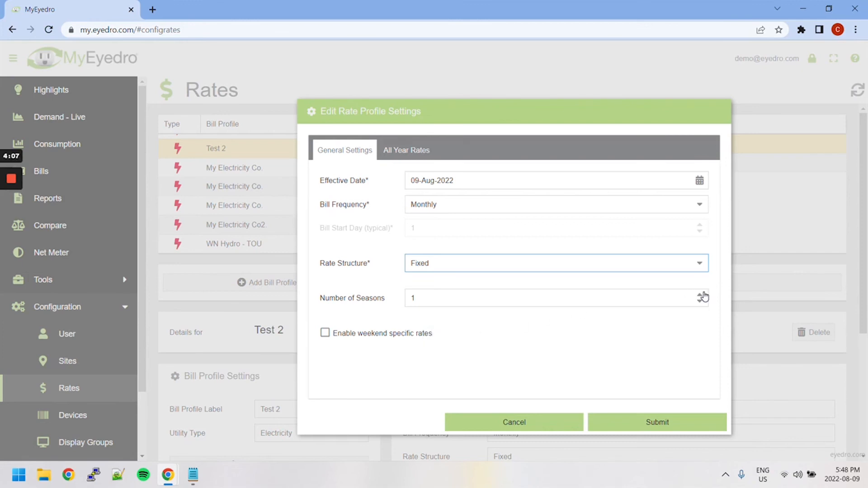
pyautogui.click(705, 294)
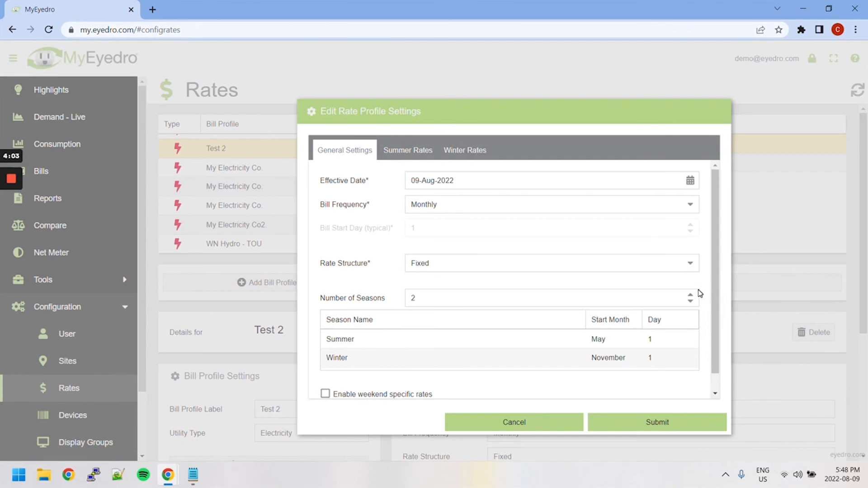
pyautogui.scroll(-3)
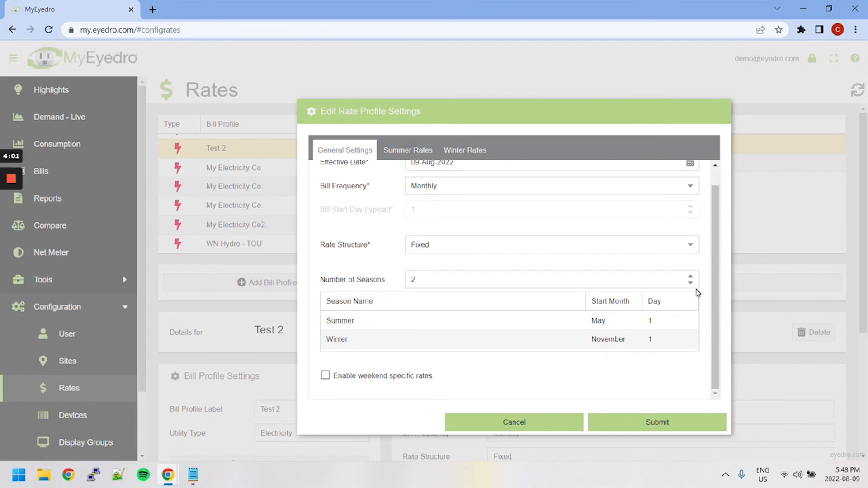
pyautogui.moveTo(620, 314)
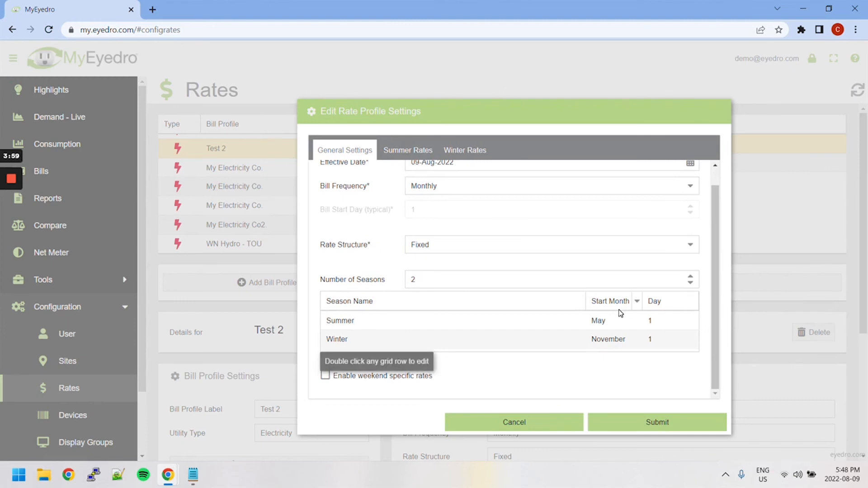
pyautogui.doubleClick(340, 320)
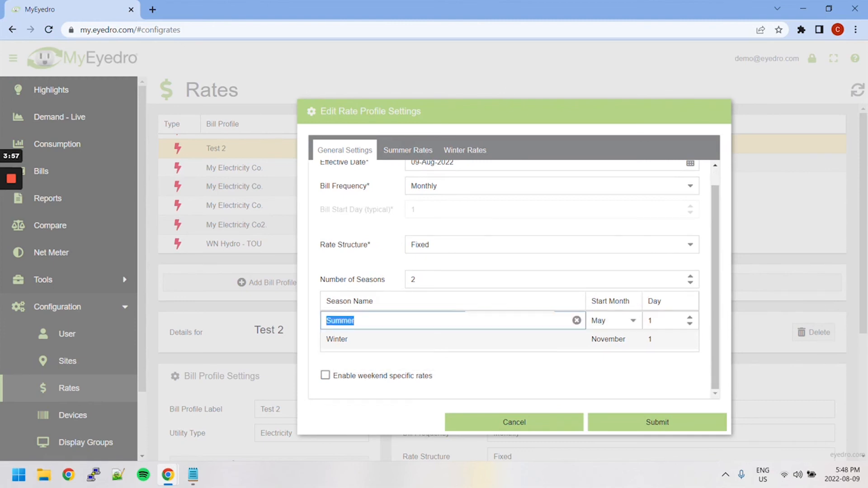
pyautogui.write('Testing')
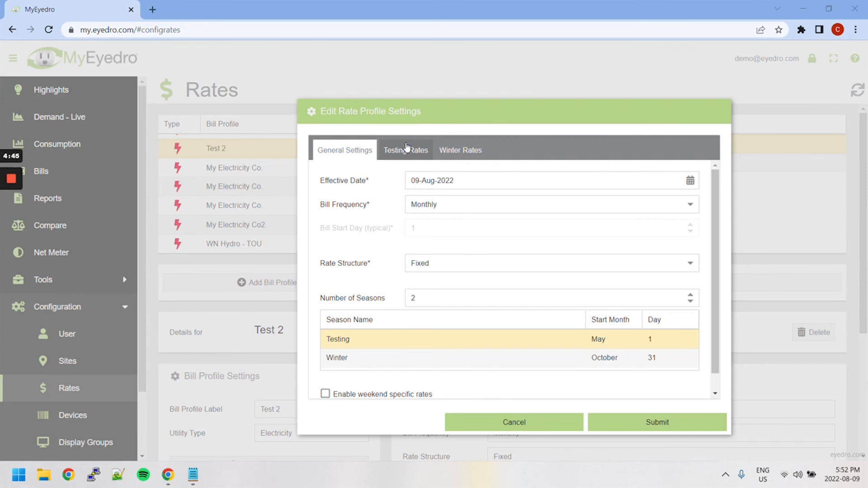
pyautogui.click(699, 302)
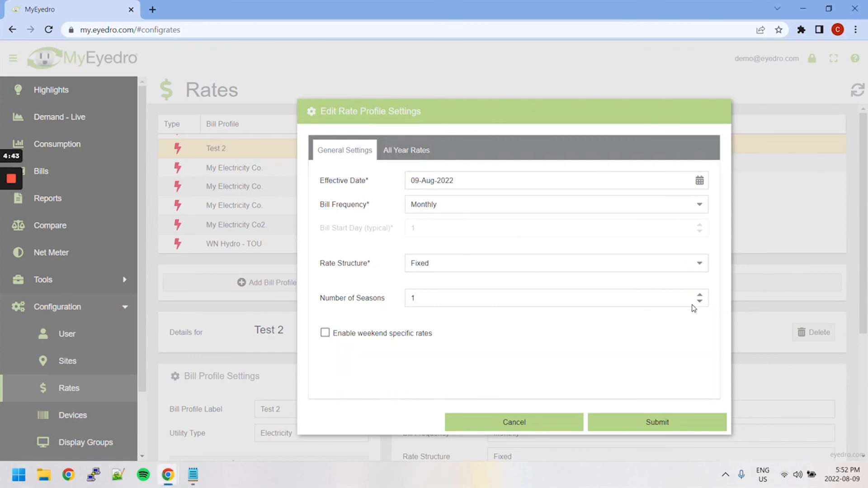